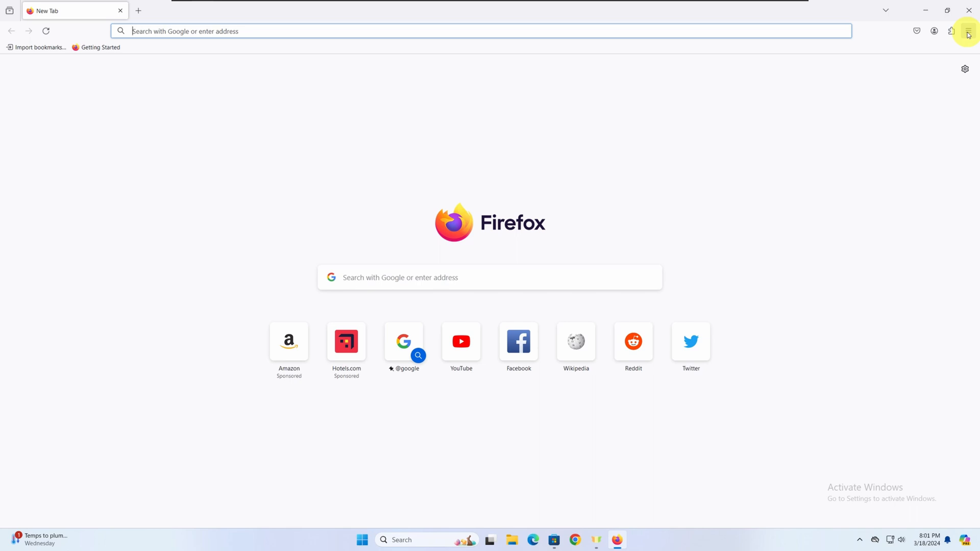
{"action": "mouse_move", "coordinate": [969, 30]}
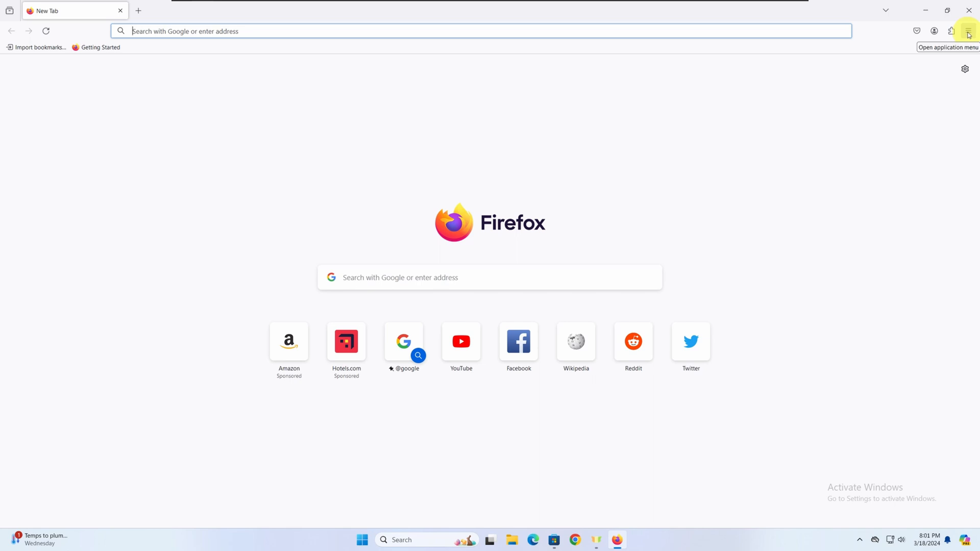
Open Firefox Settings from the hamburger application menu.
{"action": "left_click", "coordinate": [967, 31]}
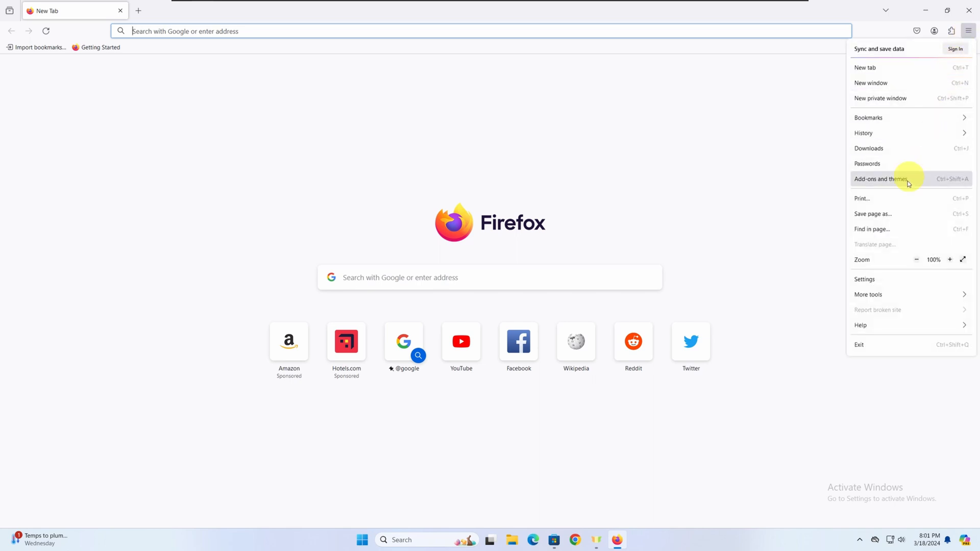
{"action": "left_click", "coordinate": [864, 279]}
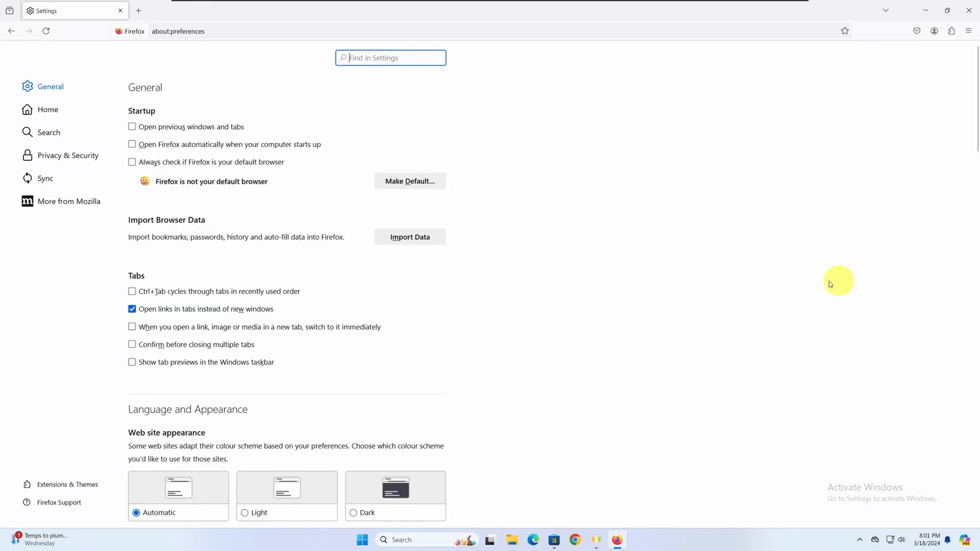
{"action": "mouse_move", "coordinate": [68, 156]}
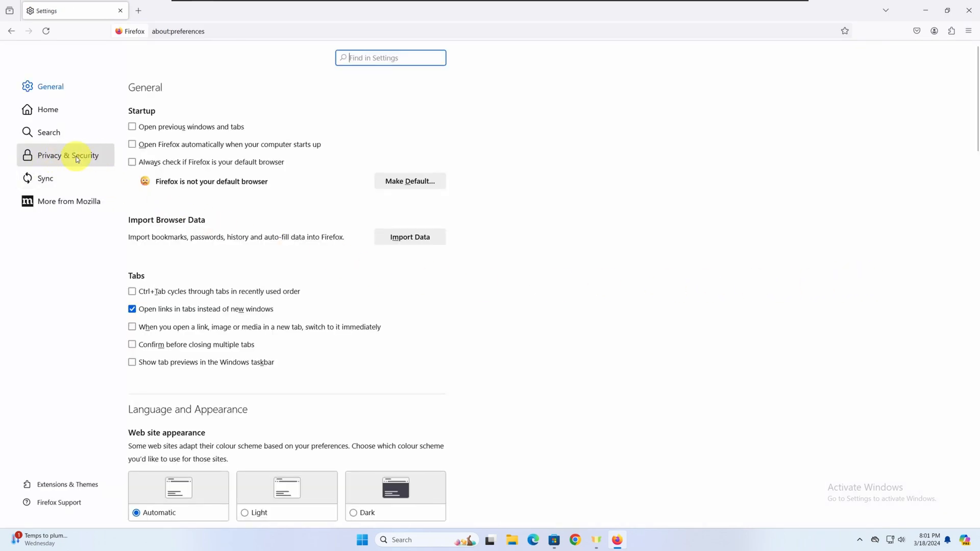
In Privacy & Security, choose Strict tracking protection and delete cookies and site data on close.
{"action": "left_click", "coordinate": [68, 155]}
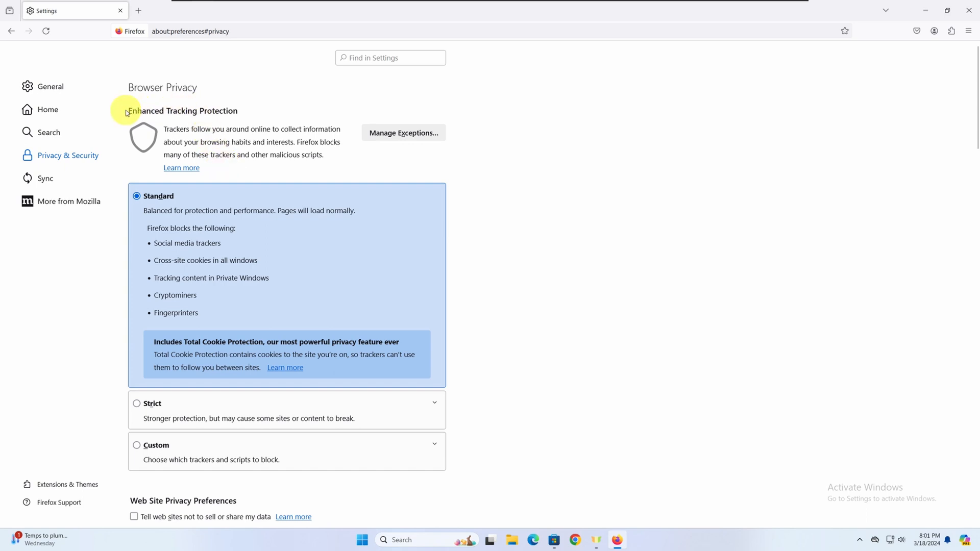
{"action": "scroll", "scroll_direction": "down", "scroll_amount": 3}
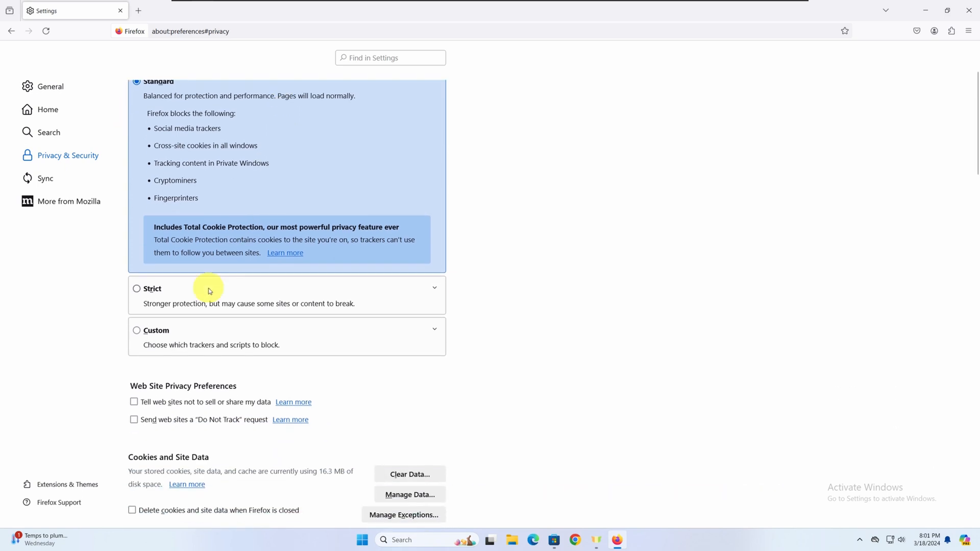
{"action": "left_click", "coordinate": [136, 287]}
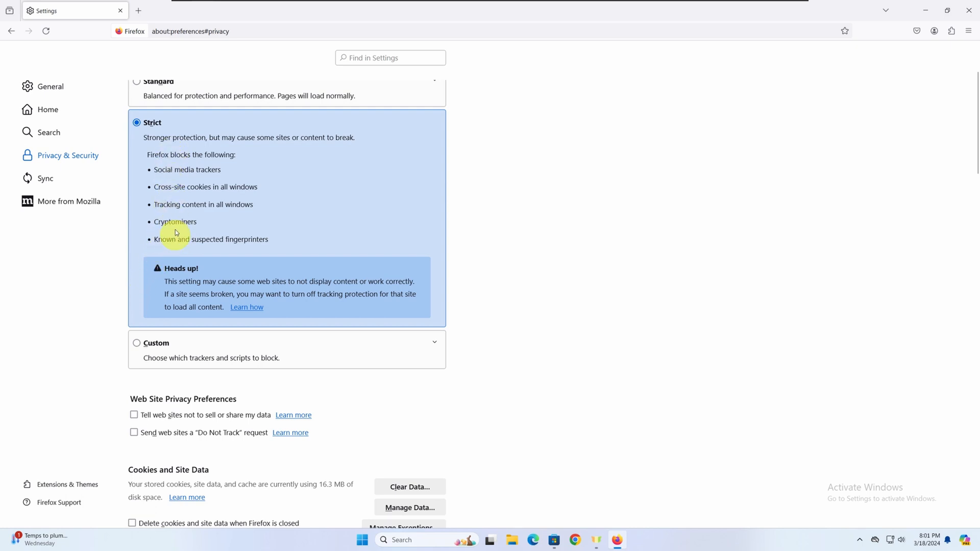
{"action": "mouse_move", "coordinate": [165, 255]}
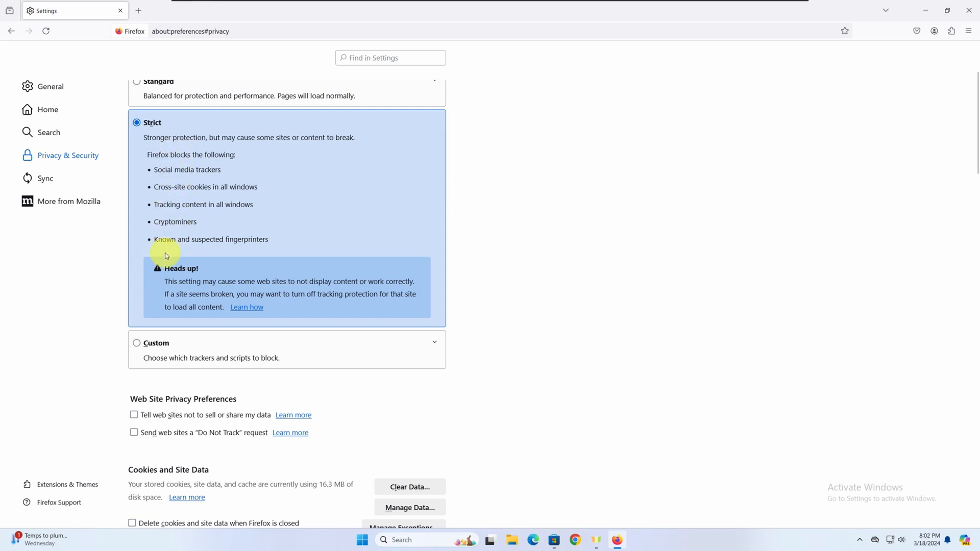
{"action": "mouse_move", "coordinate": [170, 268]}
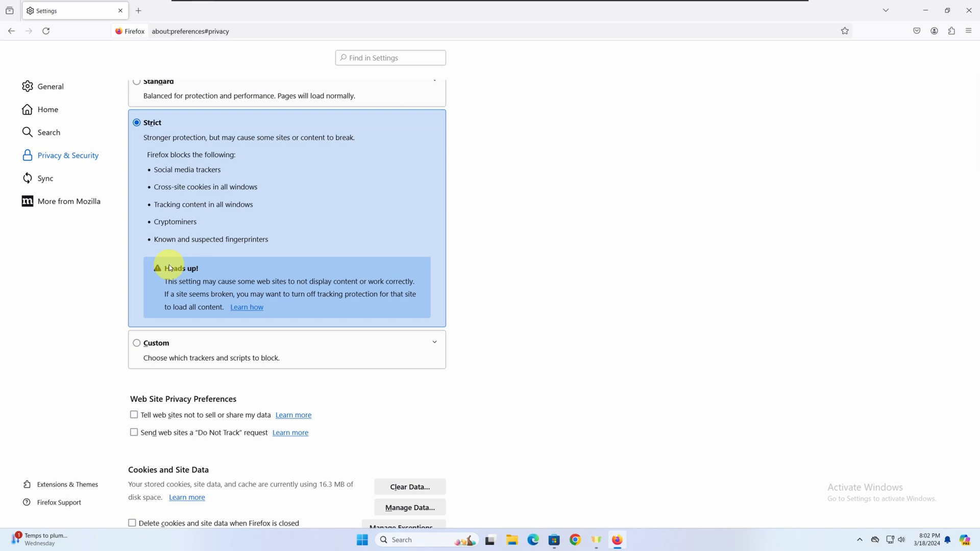
{"action": "mouse_move", "coordinate": [492, 301]}
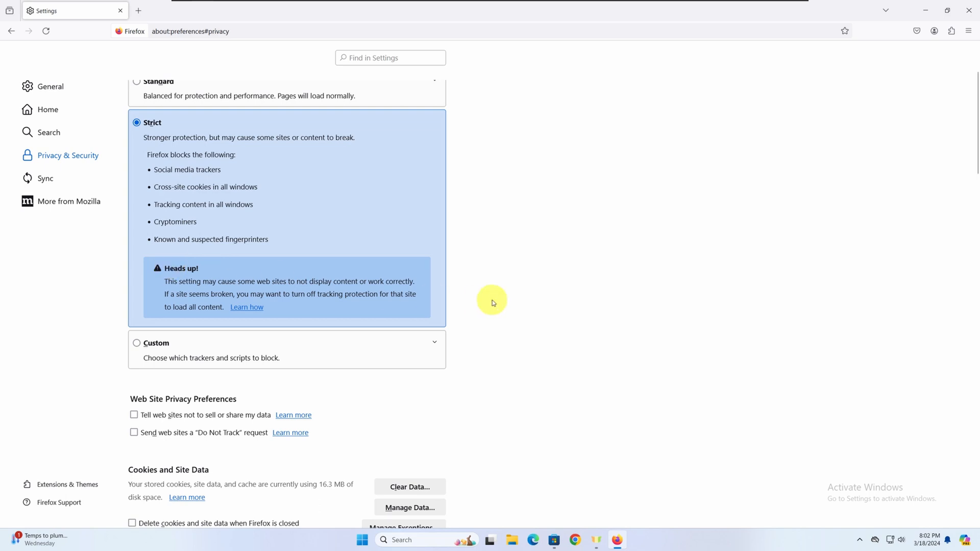
{"action": "scroll", "scroll_direction": "down", "scroll_amount": 3}
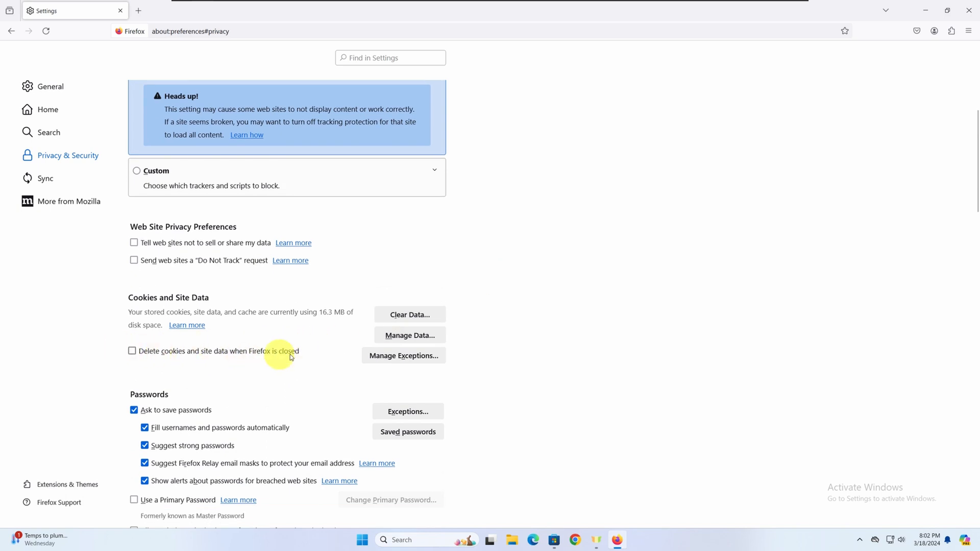
{"action": "left_click", "coordinate": [131, 351]}
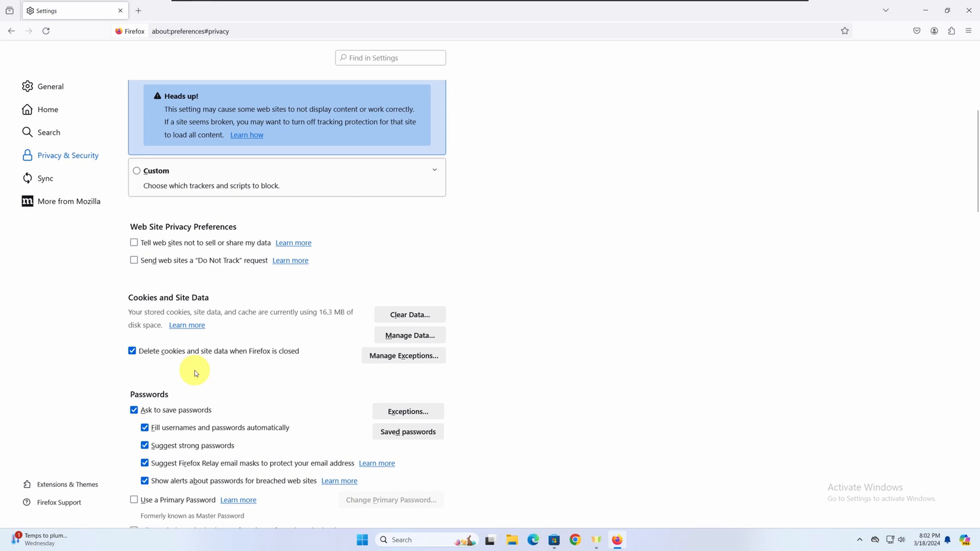
{"action": "mouse_move", "coordinate": [492, 363]}
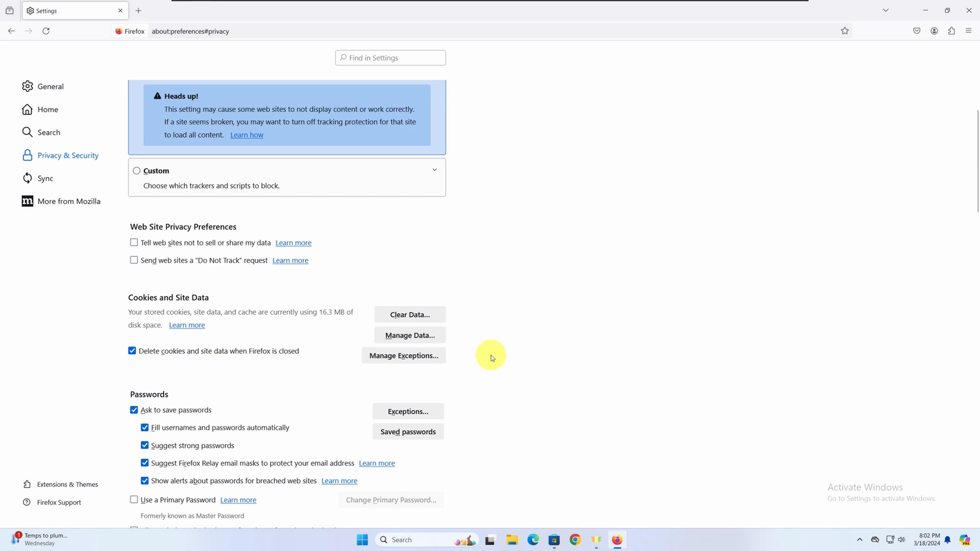
Enable HTTPS-Only Mode in all windows and querying OCSP responders for certificate validity.
{"action": "scroll", "scroll_direction": "down", "scroll_amount": 3}
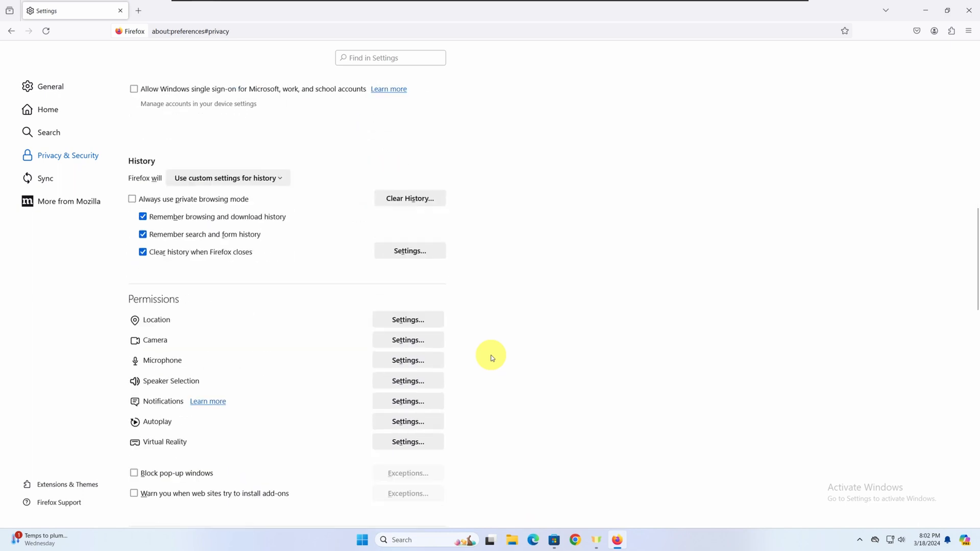
{"action": "scroll", "scroll_direction": "down", "scroll_amount": 3}
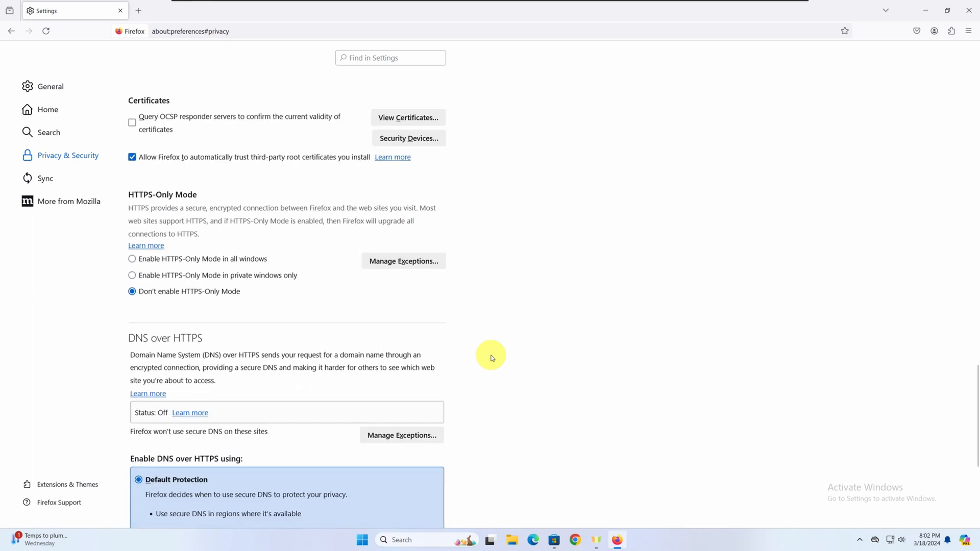
{"action": "mouse_move", "coordinate": [158, 198]}
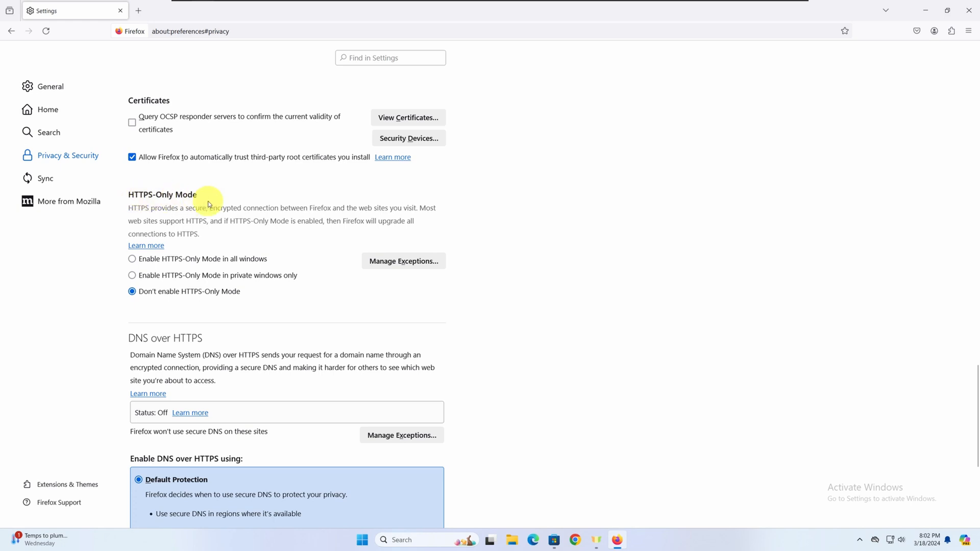
{"action": "left_click", "coordinate": [132, 259]}
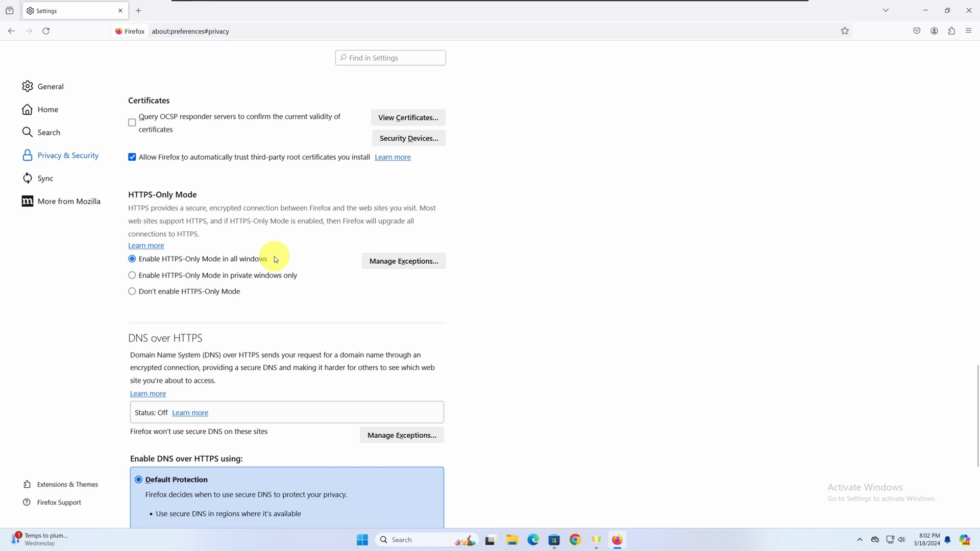
{"action": "mouse_move", "coordinate": [306, 258]}
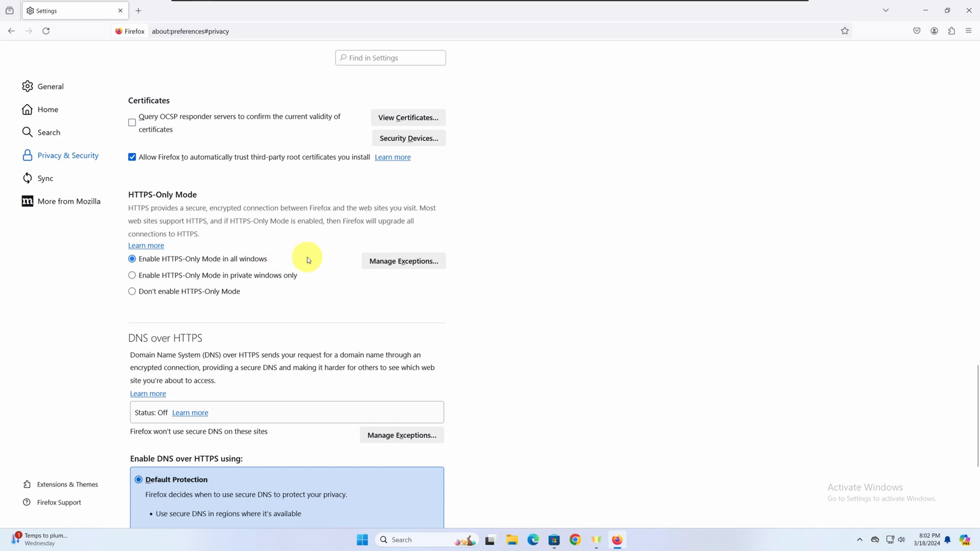
{"action": "mouse_move", "coordinate": [315, 262]}
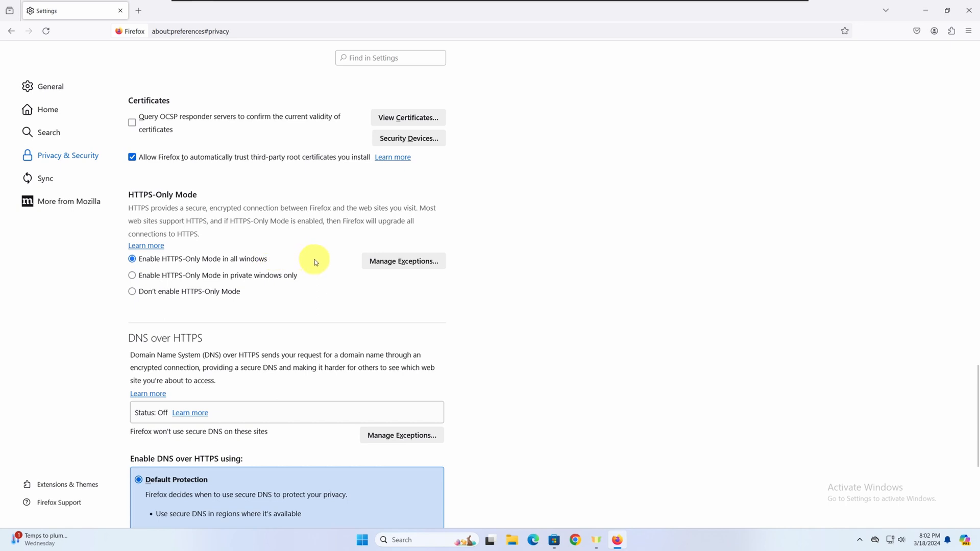
{"action": "mouse_move", "coordinate": [517, 286]}
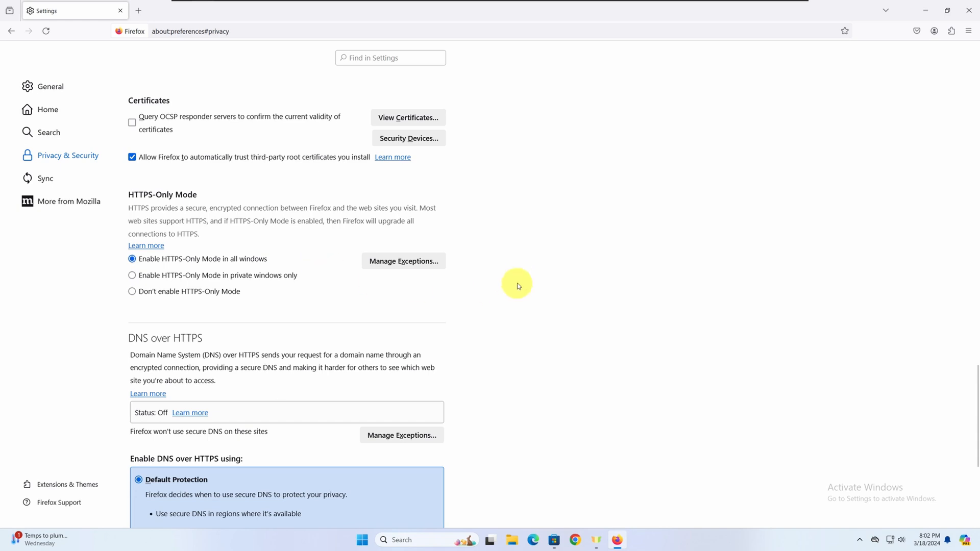
{"action": "mouse_move", "coordinate": [485, 279]}
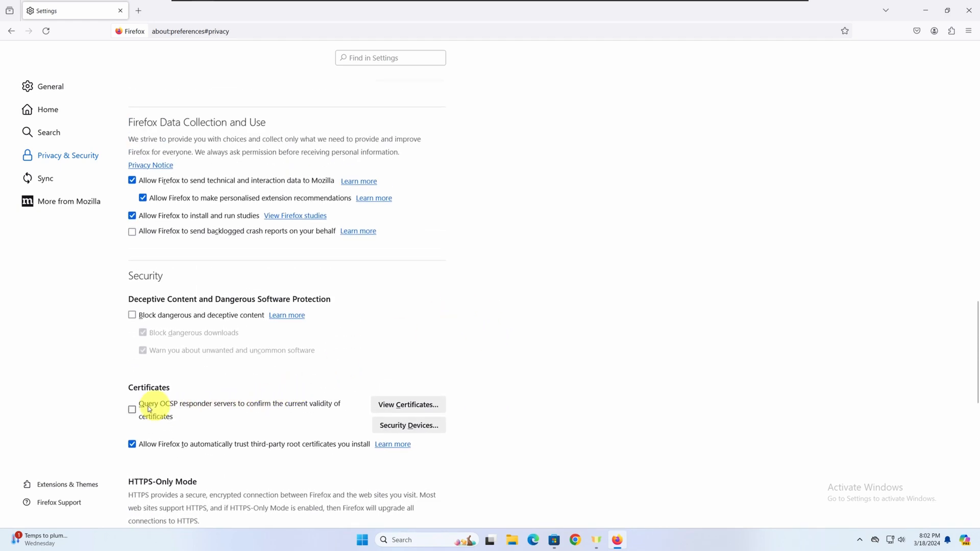
{"action": "left_click", "coordinate": [131, 410]}
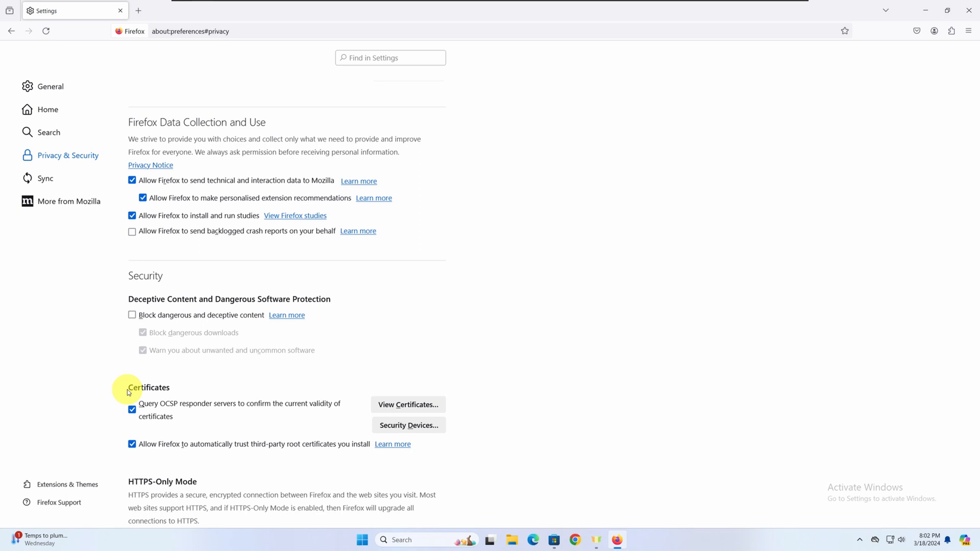
Turn on add-on install warnings and blocking of dangerous and deceptive content.
{"action": "scroll", "scroll_direction": "up", "scroll_amount": 3}
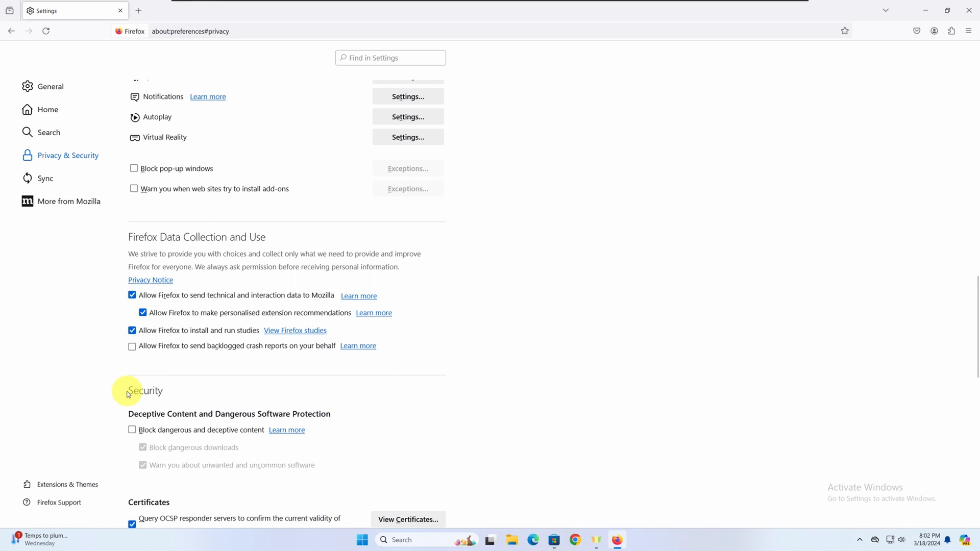
{"action": "mouse_move", "coordinate": [99, 397]}
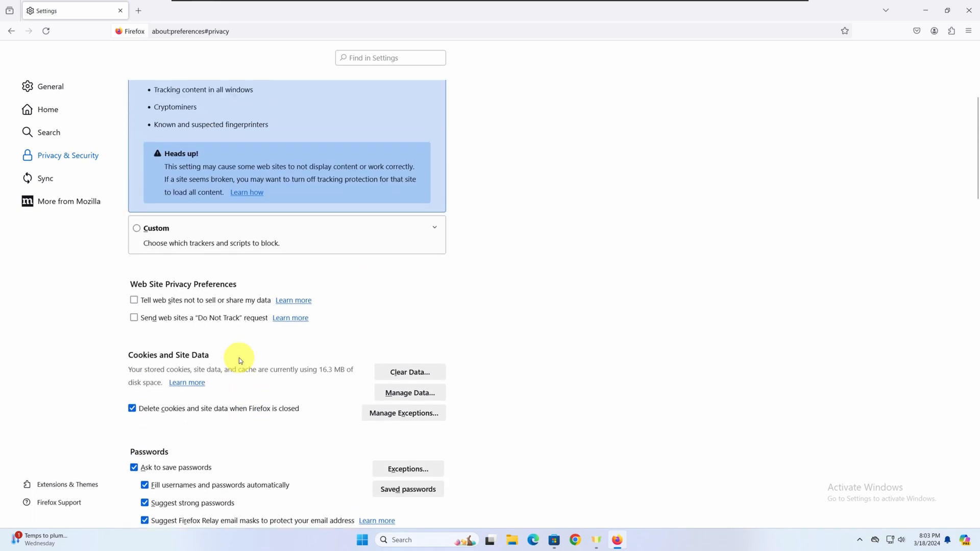
{"action": "mouse_move", "coordinate": [234, 327]}
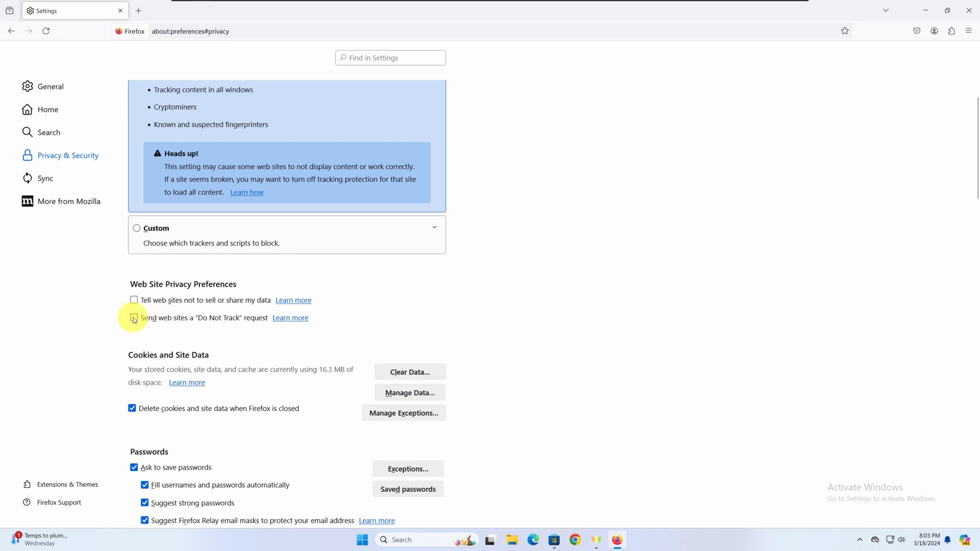
{"action": "scroll", "scroll_direction": "down", "scroll_amount": 3}
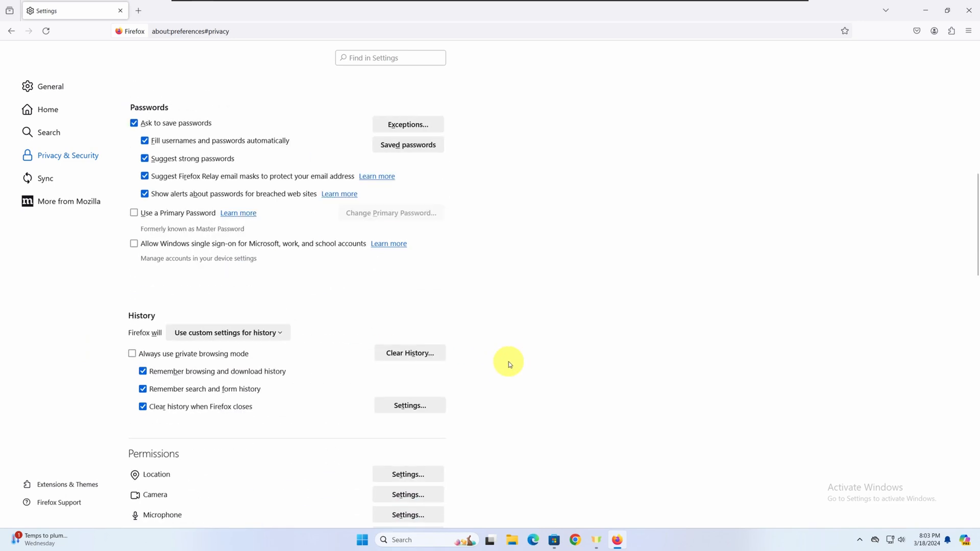
{"action": "scroll", "scroll_direction": "down", "scroll_amount": 3}
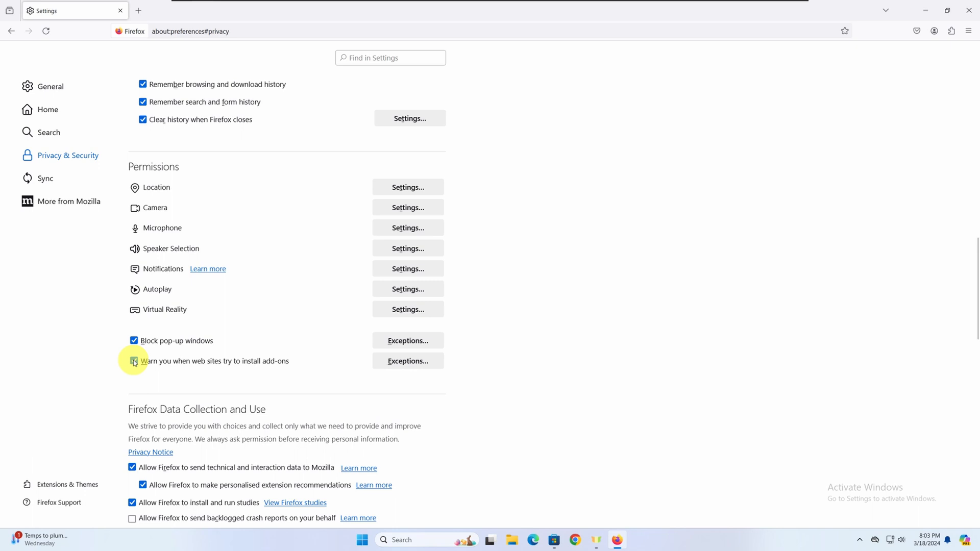
{"action": "left_click", "coordinate": [134, 362]}
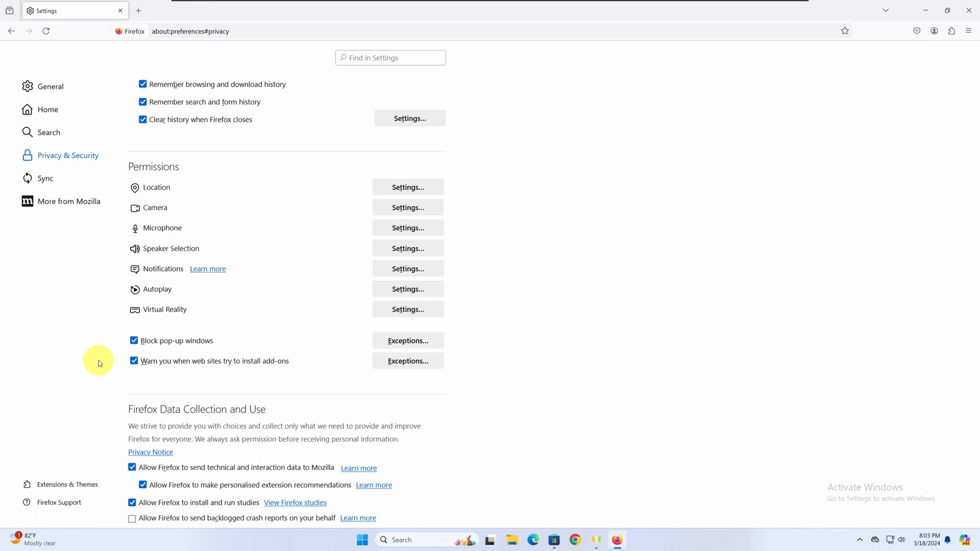
{"action": "scroll", "scroll_direction": "down", "scroll_amount": 3}
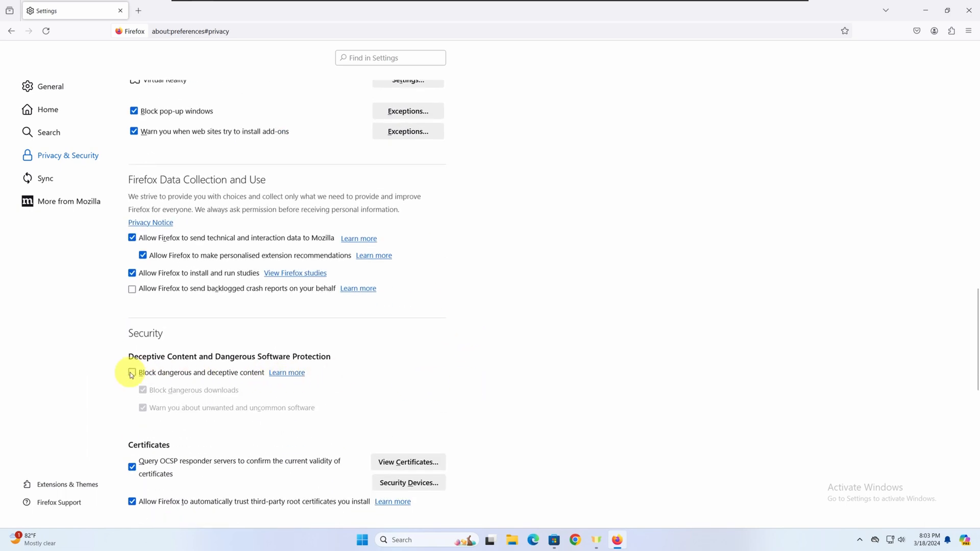
{"action": "left_click", "coordinate": [131, 373]}
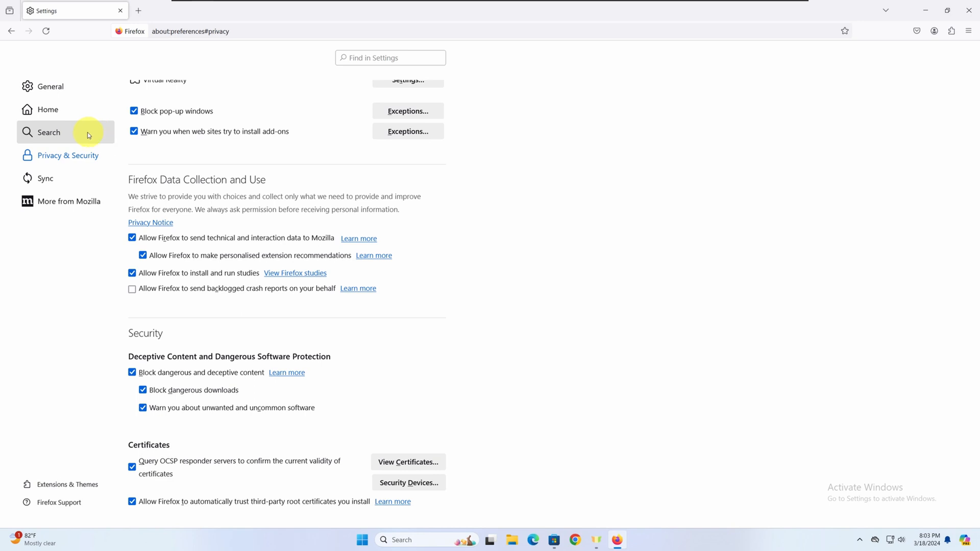
Choose DuckDuckGo as the default search engine, then go back to Privacy & Security.
{"action": "left_click", "coordinate": [49, 131]}
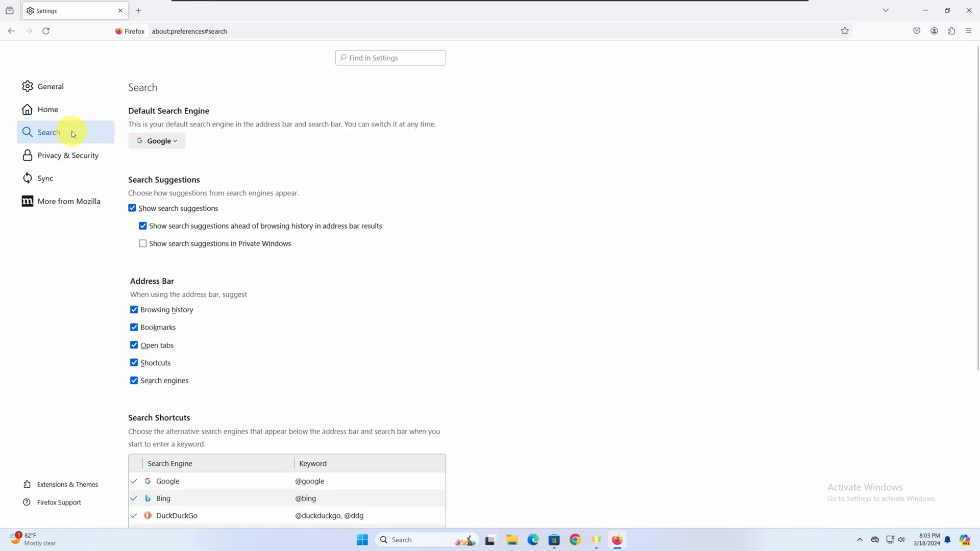
{"action": "left_click", "coordinate": [157, 140]}
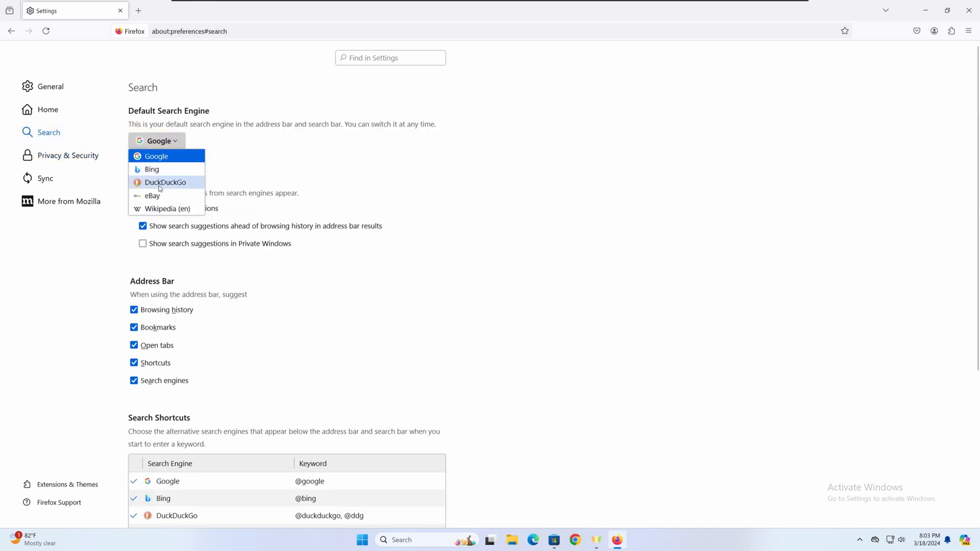
{"action": "left_click", "coordinate": [165, 182]}
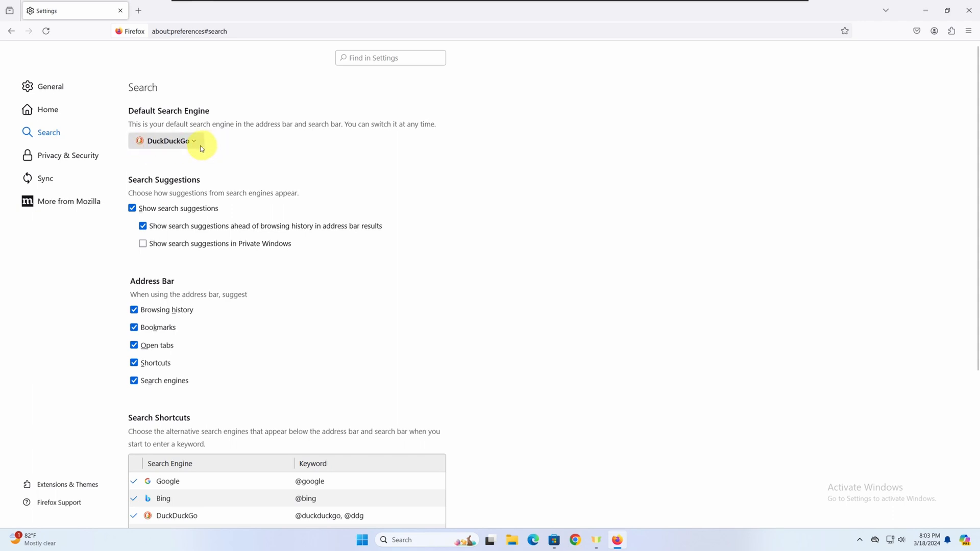
{"action": "mouse_move", "coordinate": [223, 150]}
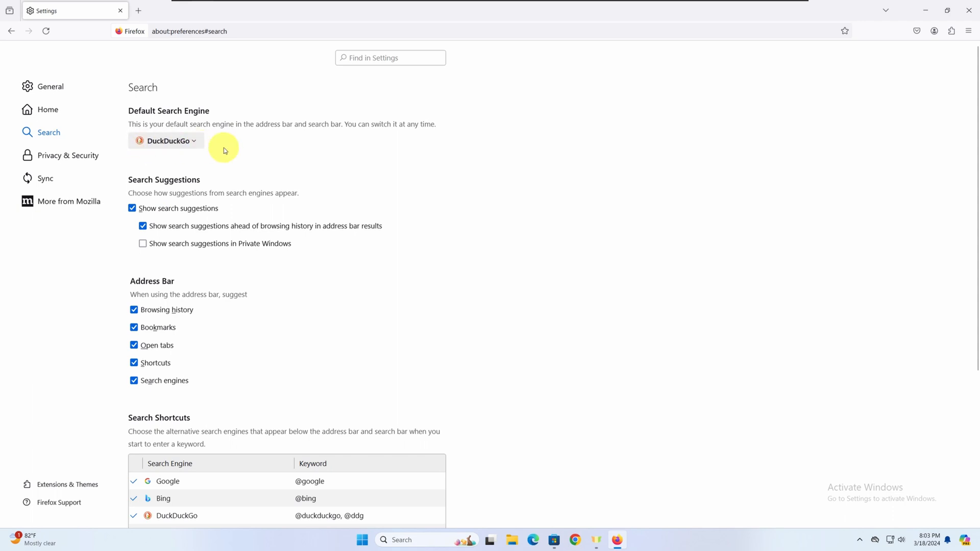
{"action": "mouse_move", "coordinate": [164, 163]}
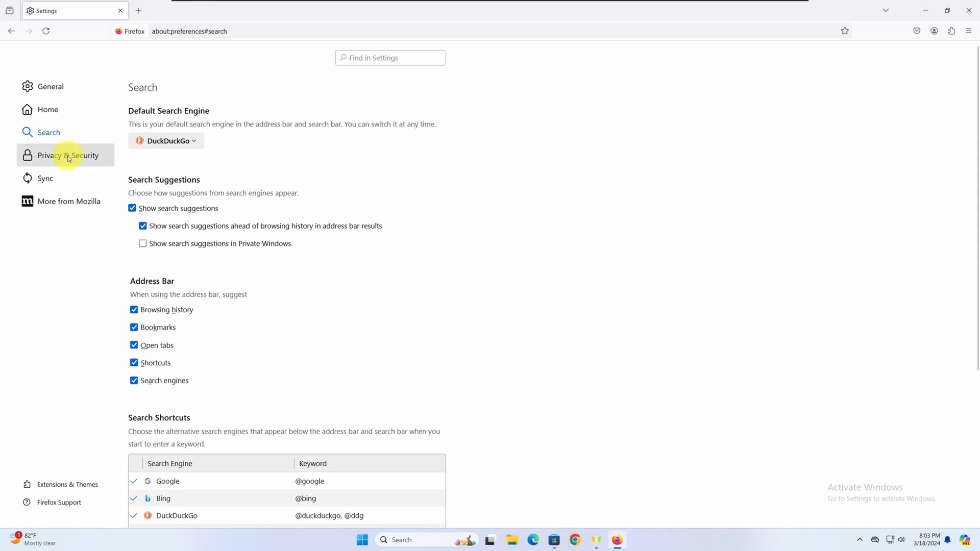
{"action": "left_click", "coordinate": [68, 155]}
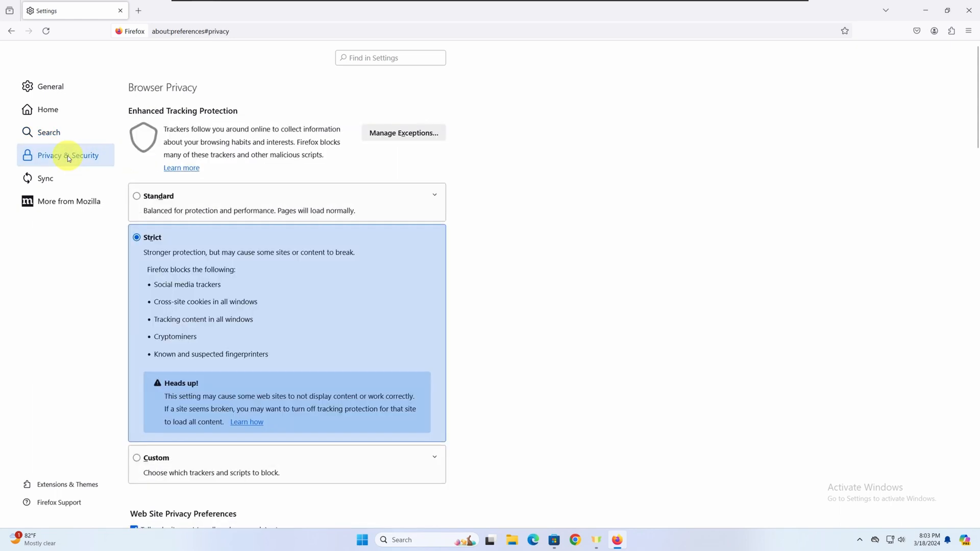
{"action": "mouse_move", "coordinate": [34, 156]}
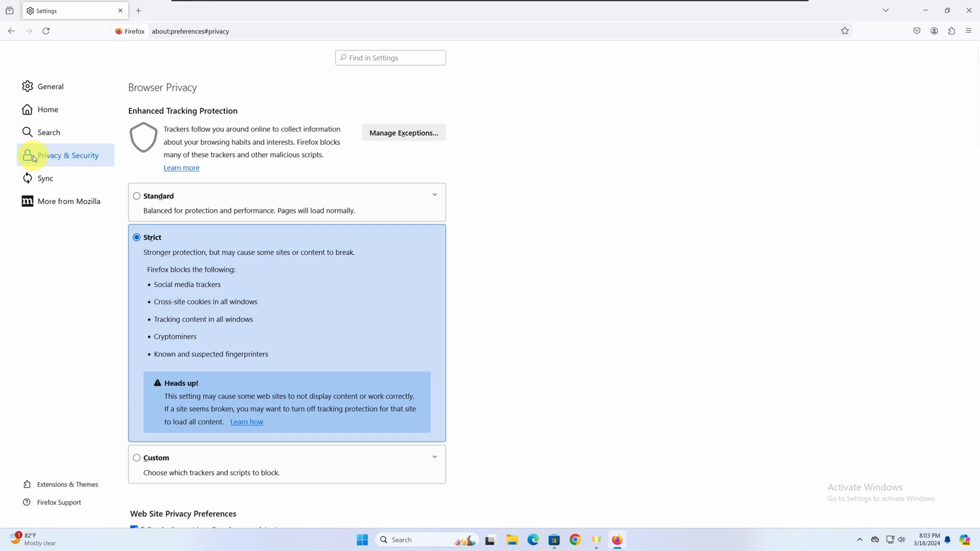
Set DNS over HTTPS to Max Protection and switch the provider to Custom.
{"action": "scroll", "scroll_direction": "down", "scroll_amount": 3}
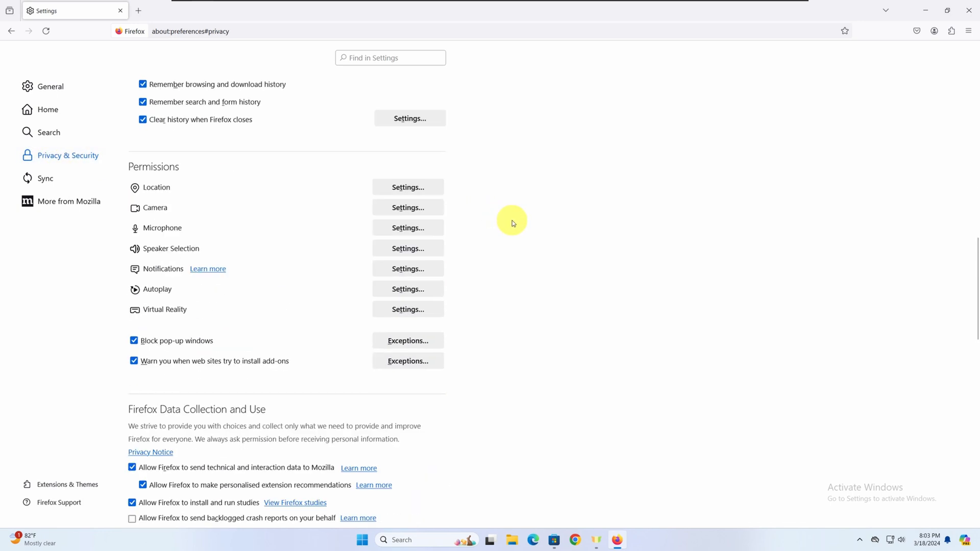
{"action": "scroll", "scroll_direction": "down", "scroll_amount": 3}
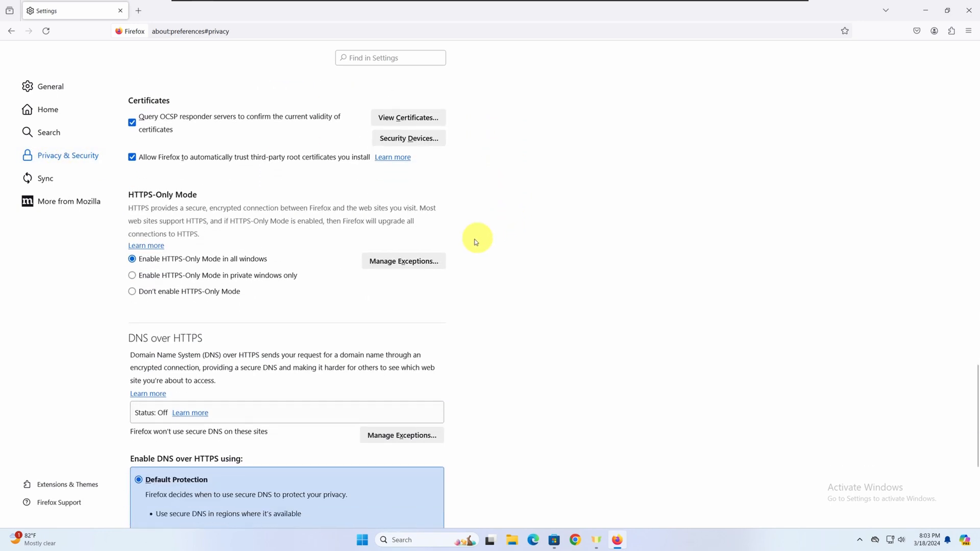
{"action": "scroll", "scroll_direction": "down", "scroll_amount": 3}
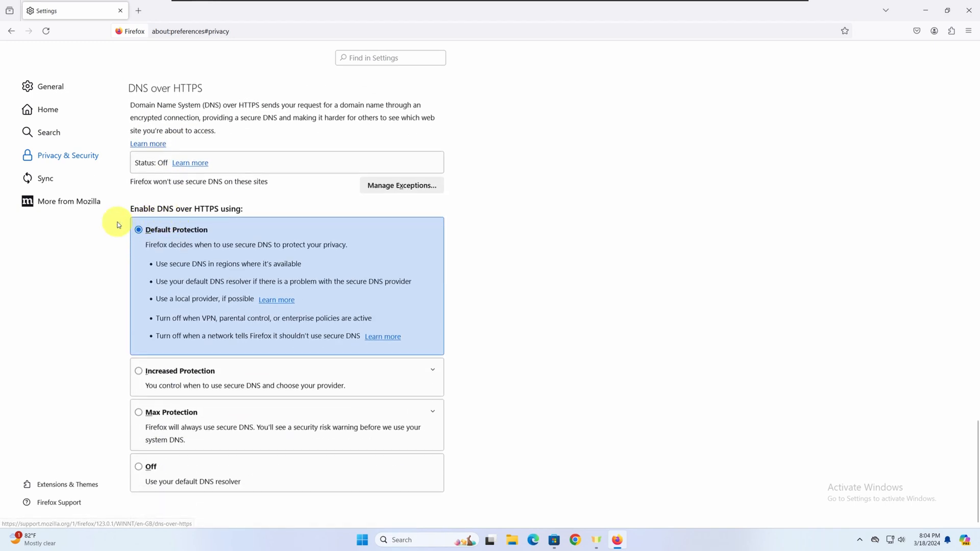
{"action": "left_click", "coordinate": [138, 411]}
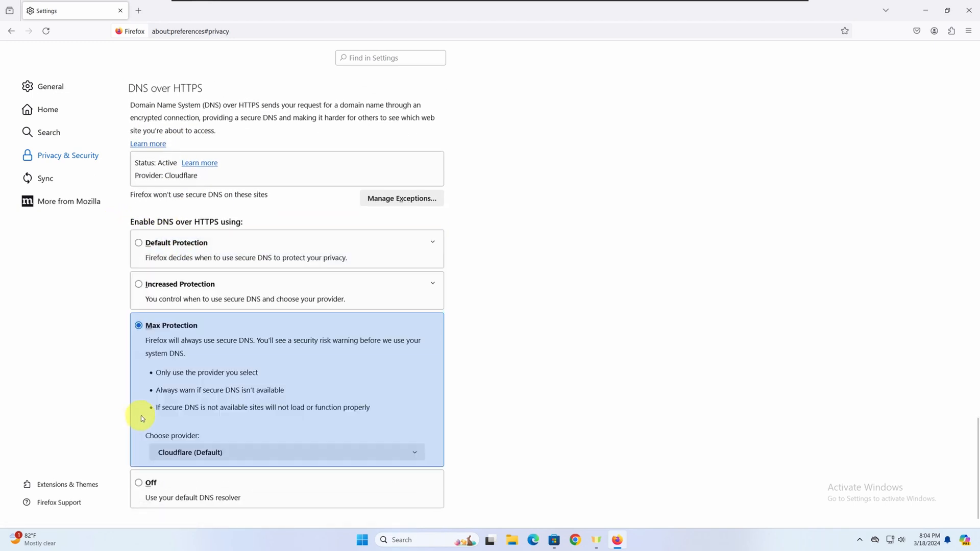
{"action": "left_click", "coordinate": [287, 452]}
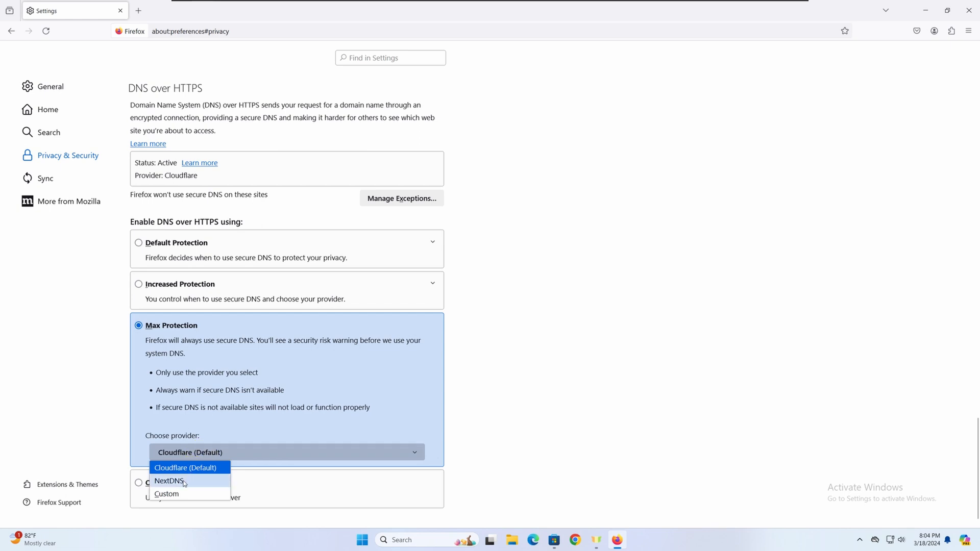
{"action": "left_click", "coordinate": [169, 481]}
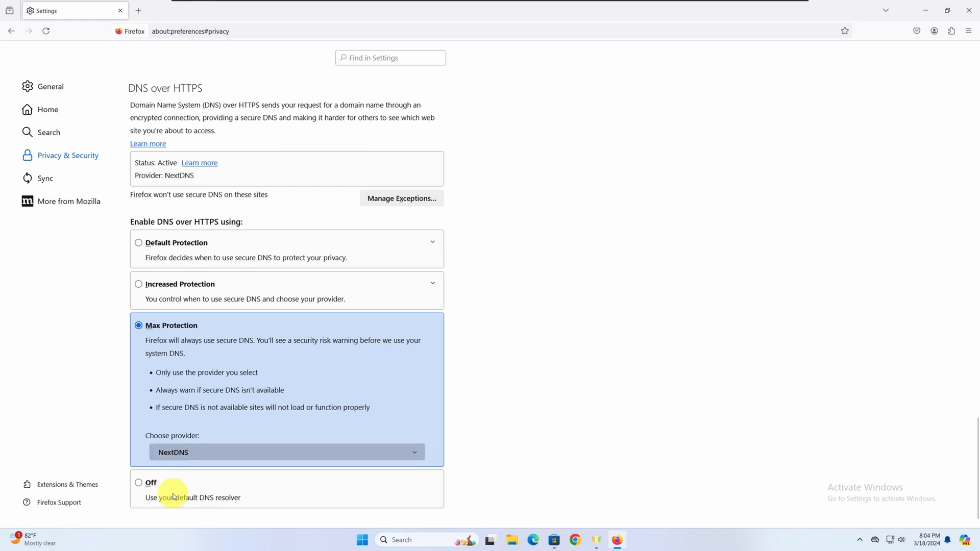
{"action": "left_click", "coordinate": [287, 452]}
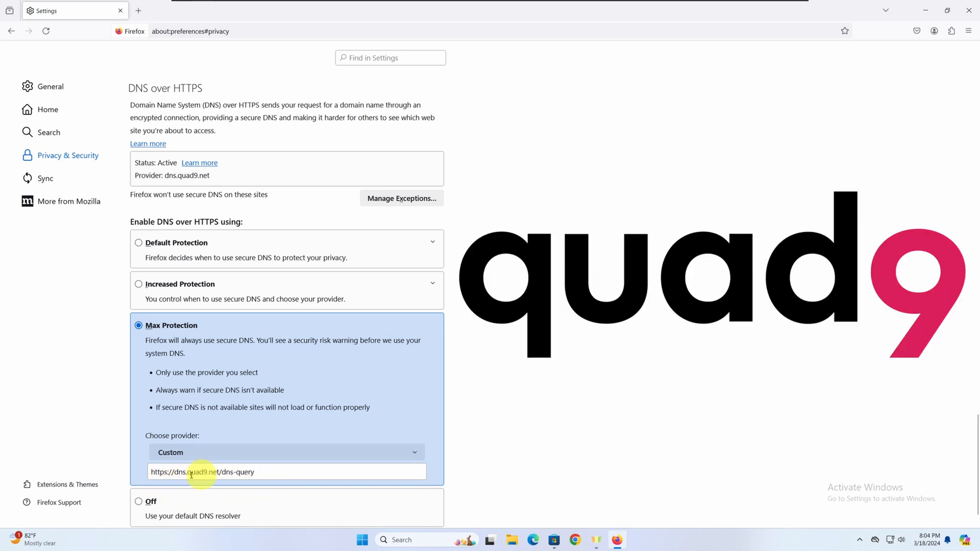
{"action": "mouse_move", "coordinate": [285, 478]}
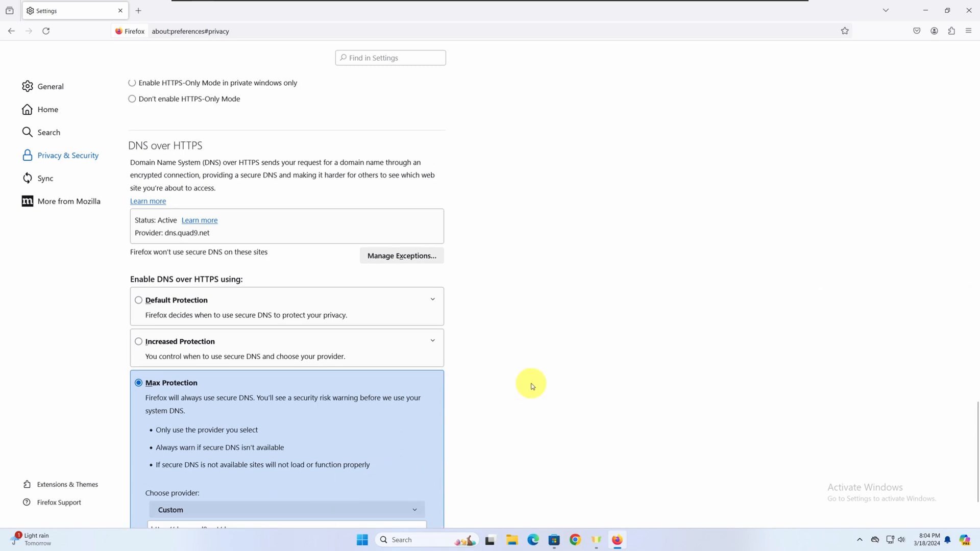
{"action": "scroll", "scroll_direction": "up", "scroll_amount": 3}
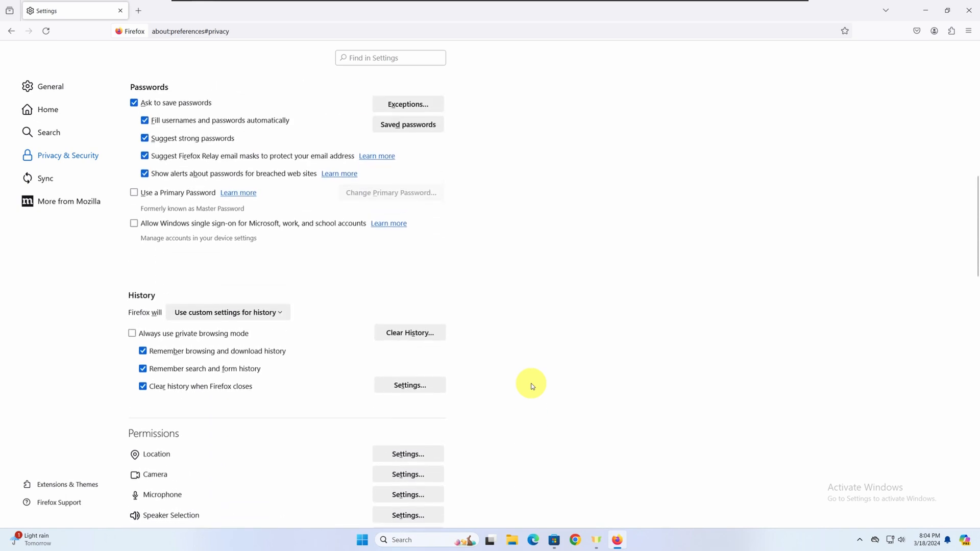
{"action": "scroll", "scroll_direction": "up", "scroll_amount": 3}
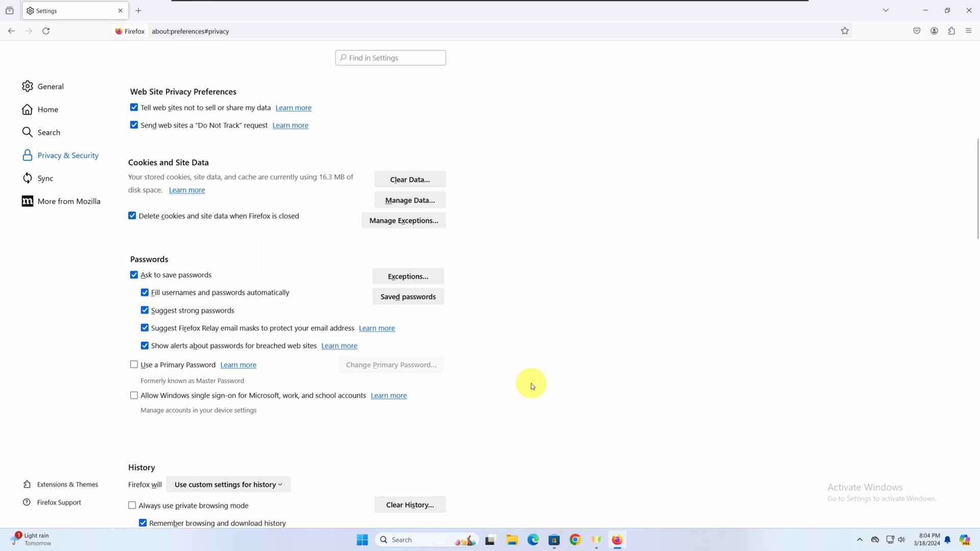